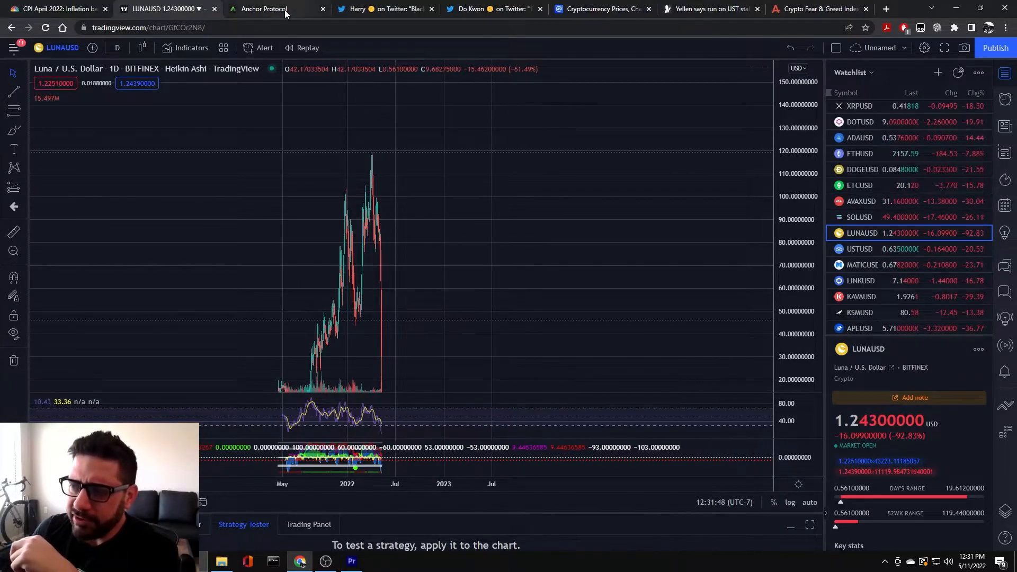
# Step: Bring up the Anchor Protocol dashboard with about 4.0 billion UST locked and ANC near 0.469 UST
pyautogui.click(266, 9)
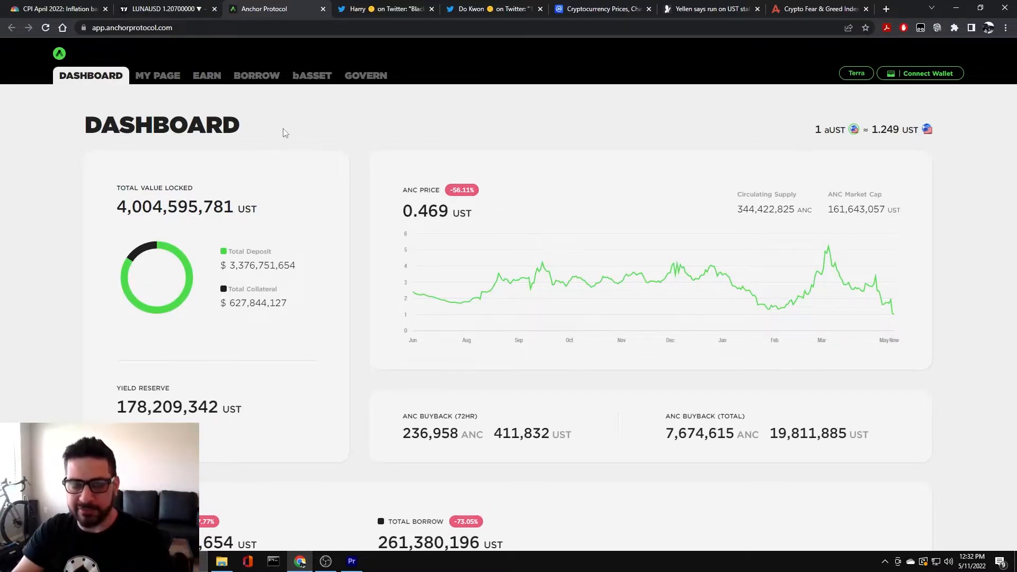
# Step: Return to the LUNA/USD daily chart showing LUNA near 1.207 USD, down about 93%
pyautogui.click(165, 9)
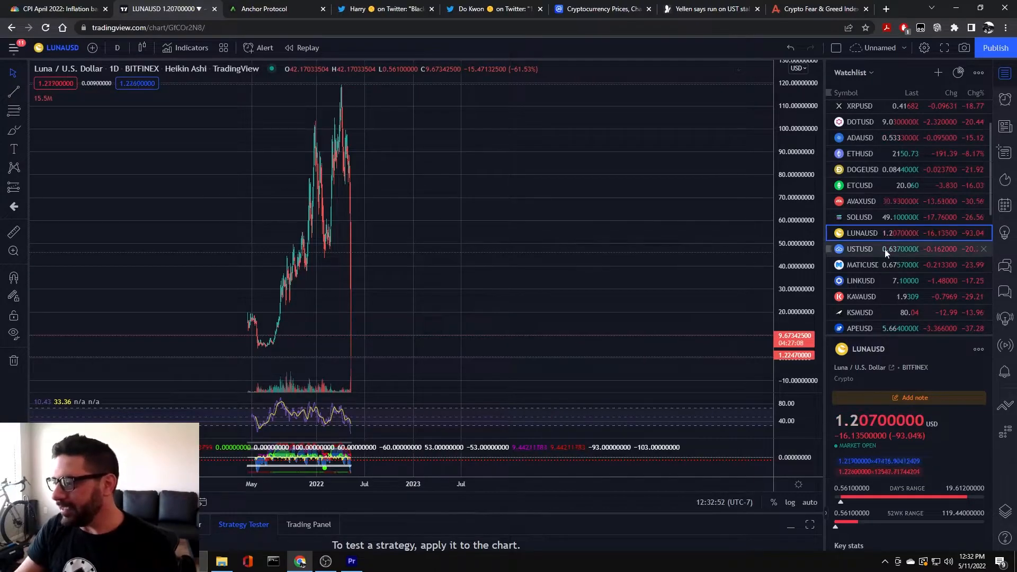
# Step: Load UST/USD from the watchlist, showing UST depegged near 0.636 USD, down about 20%
pyautogui.click(859, 248)
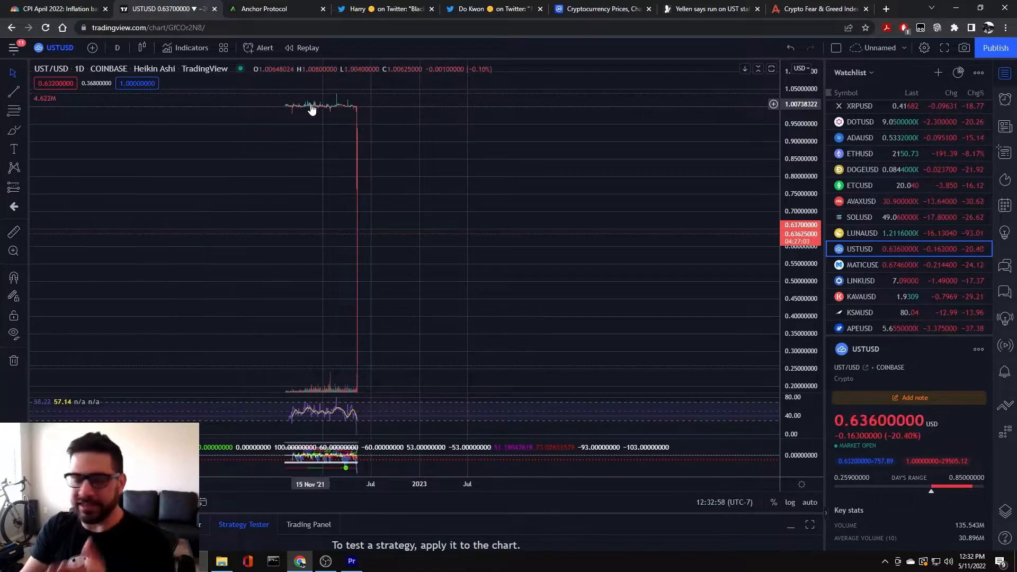
pyautogui.moveTo(357, 108)
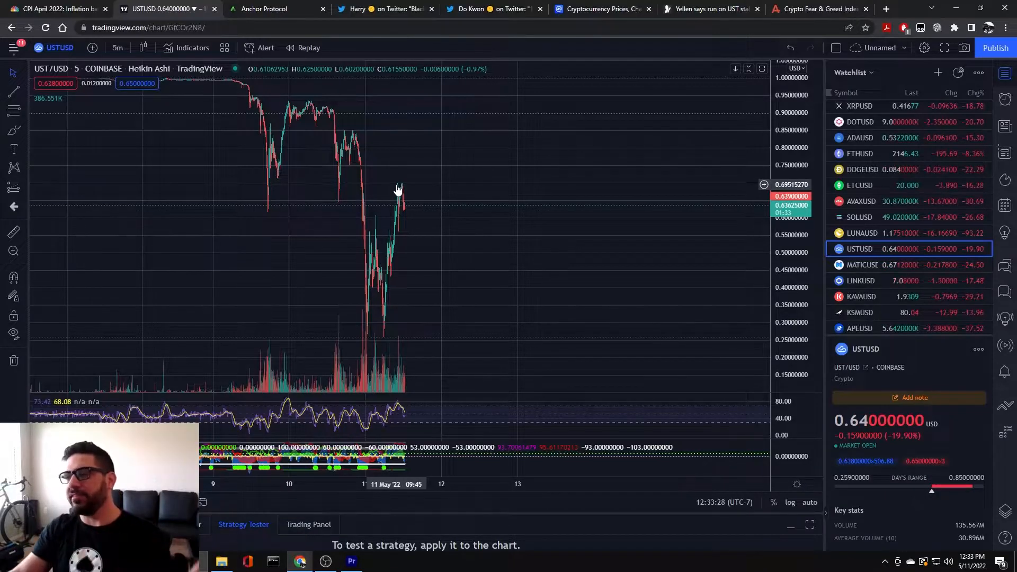
pyautogui.click(483, 8)
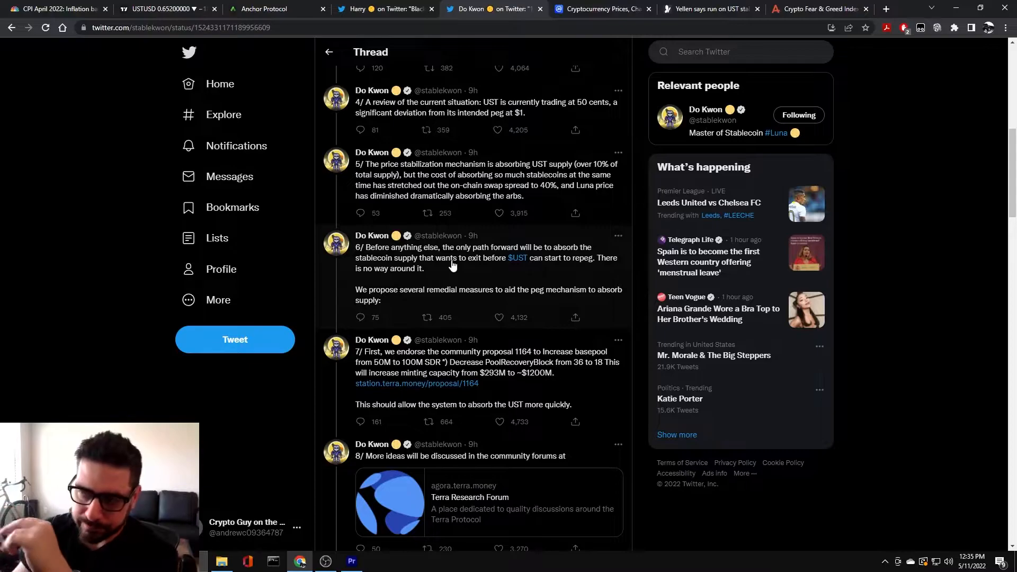
# Step: Go back to TradingView and load the five-minute LUNA/USD chart near 1.134 USD
pyautogui.click(164, 8)
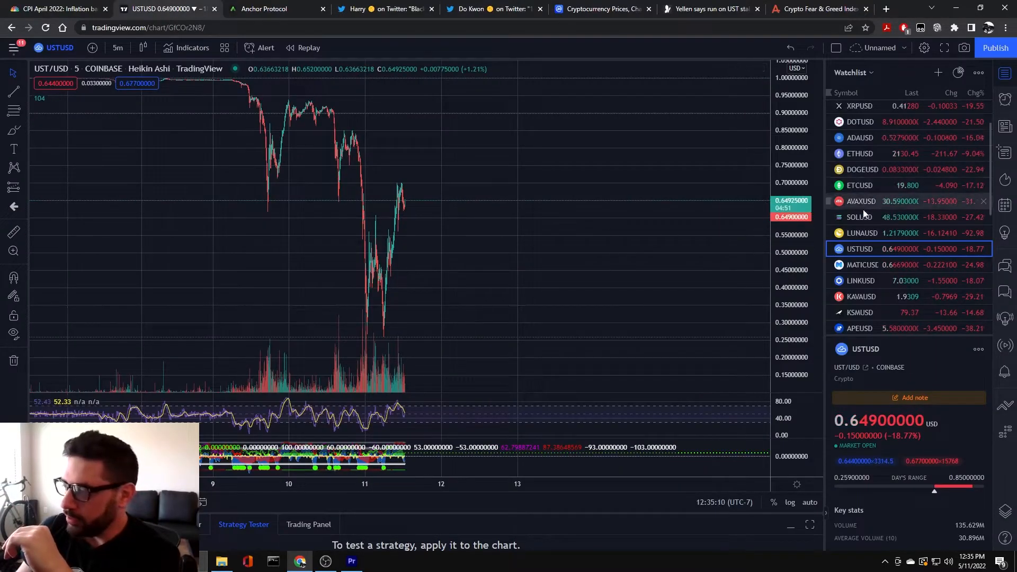
pyautogui.click(861, 233)
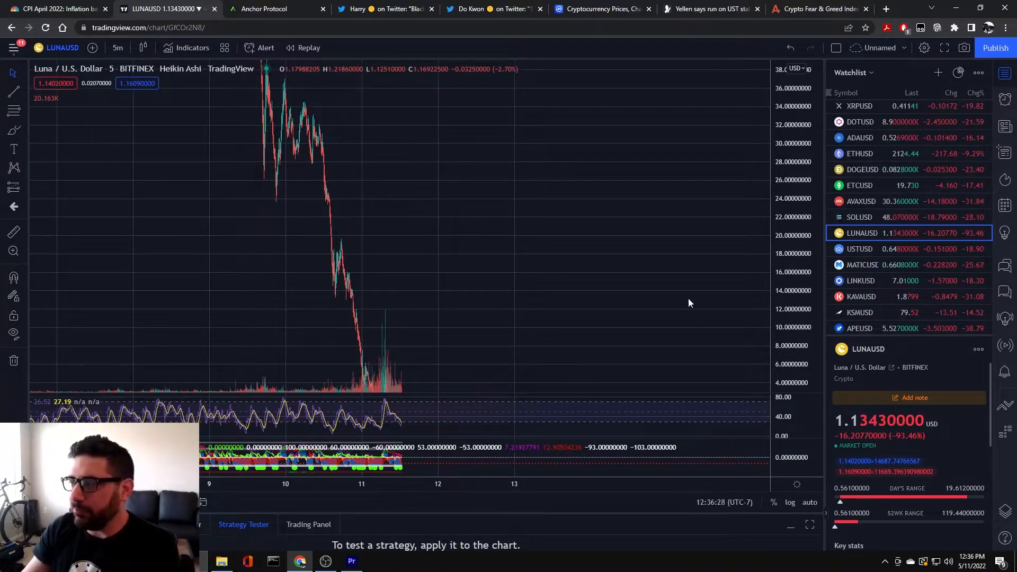
pyautogui.click(599, 9)
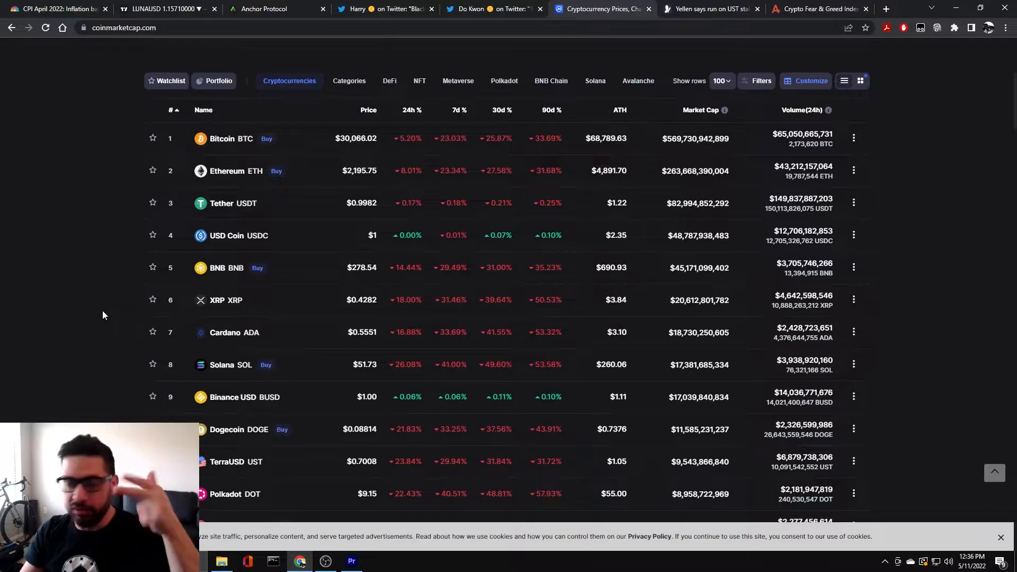
pyautogui.moveTo(131, 188)
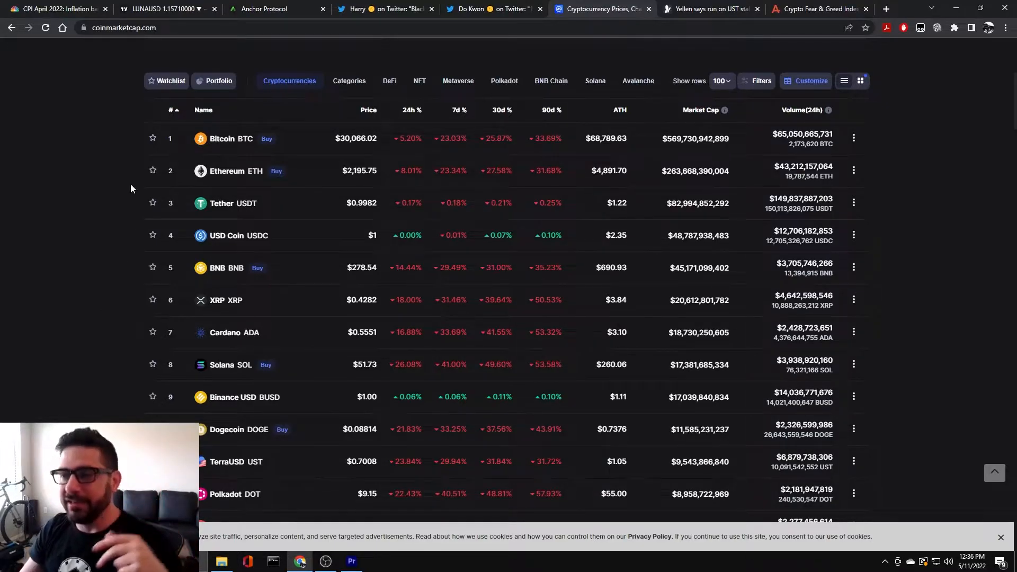
pyautogui.click(165, 9)
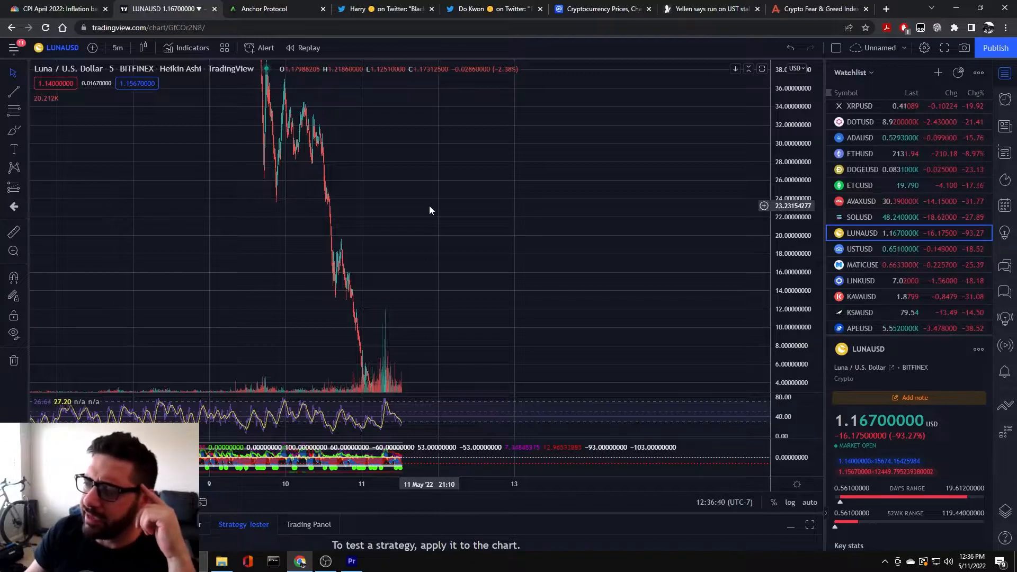
# Step: Bring Do Kwon's Twitter thread on UST's peg deviation back on screen
pyautogui.click(483, 9)
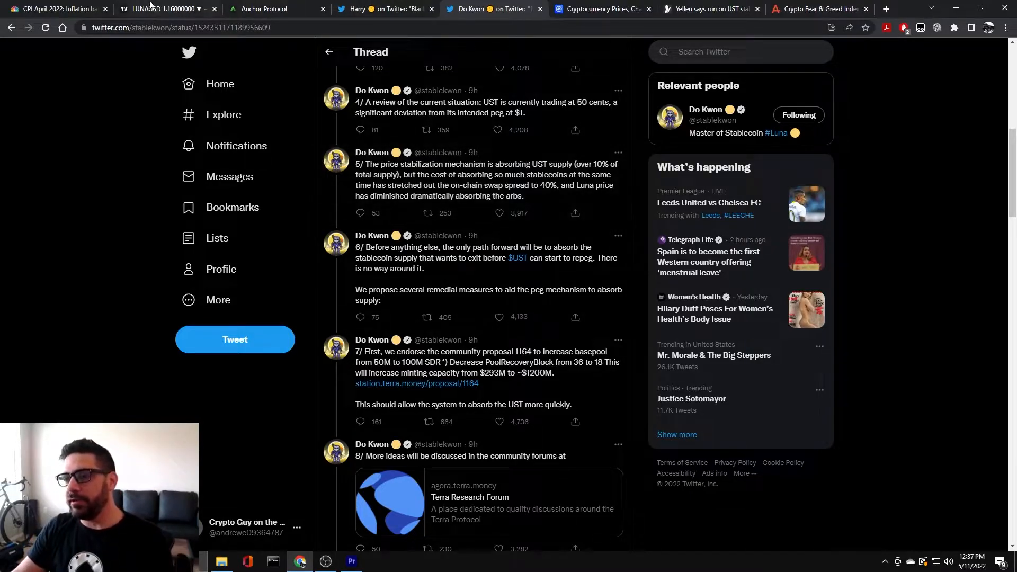
pyautogui.click(165, 9)
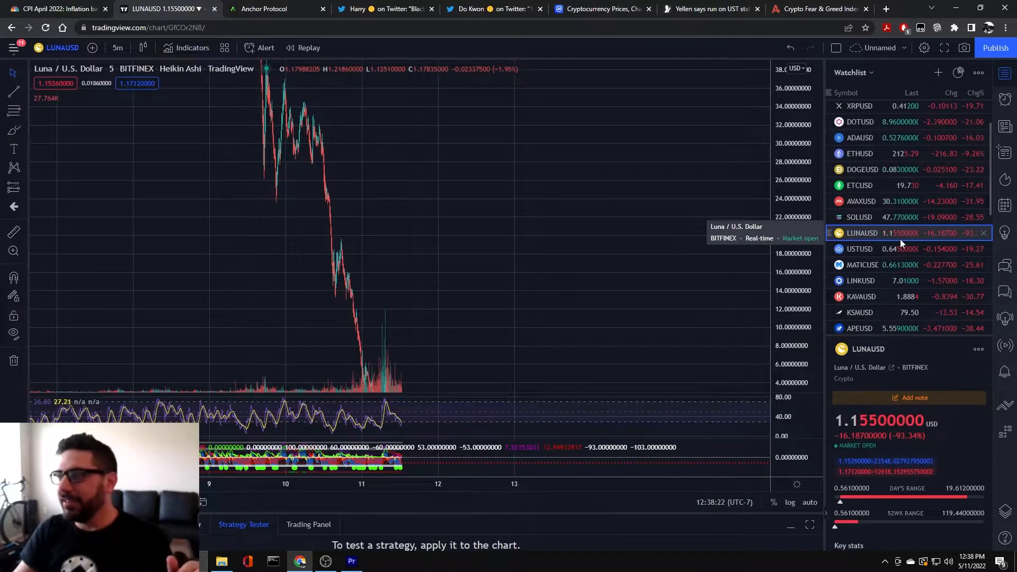
# Step: View the MSN article on Yellen citing the TerraUSD run as a financial-stability risk
pyautogui.click(709, 9)
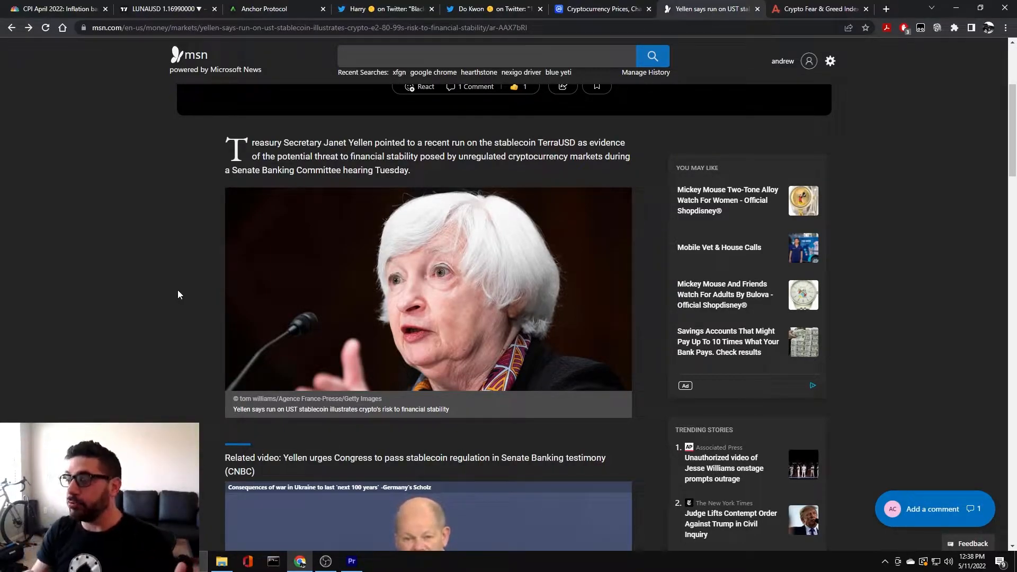
pyautogui.click(486, 56)
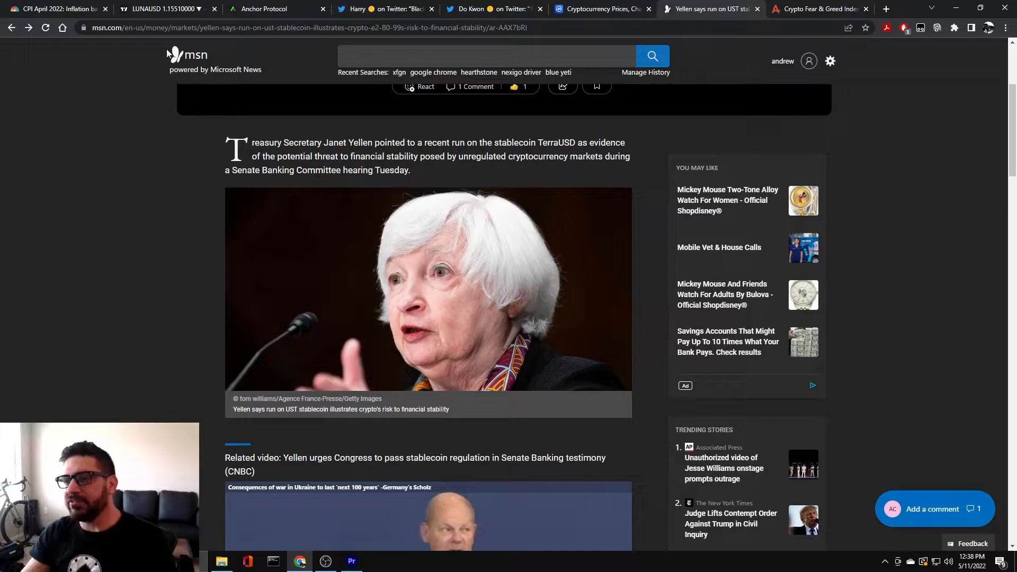
# Step: Load the UST/USD chart near 0.641 in TradingView, then bring up Harry's thread blaming Blackrock and Citadel
pyautogui.click(165, 9)
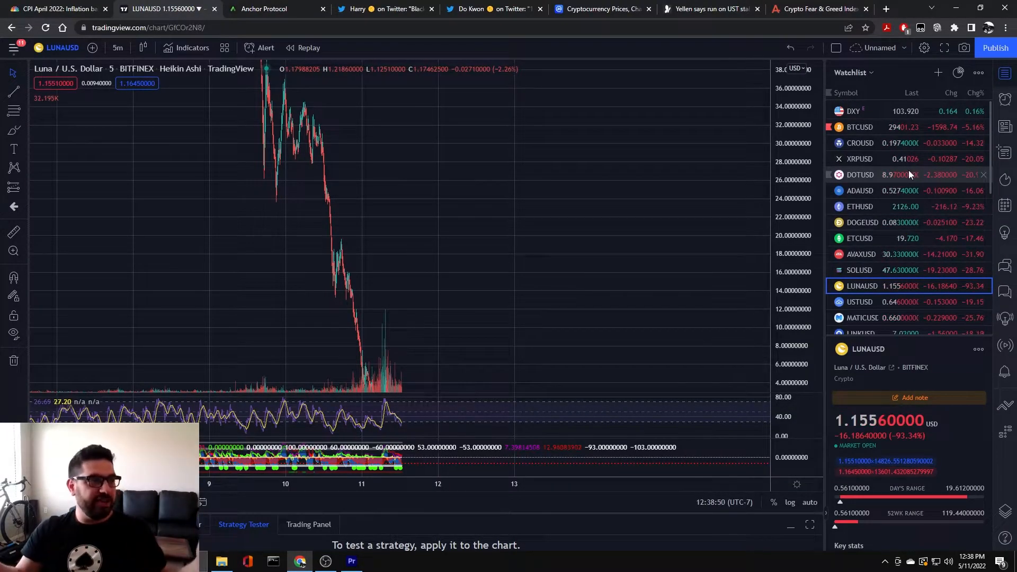
pyautogui.moveTo(909, 174)
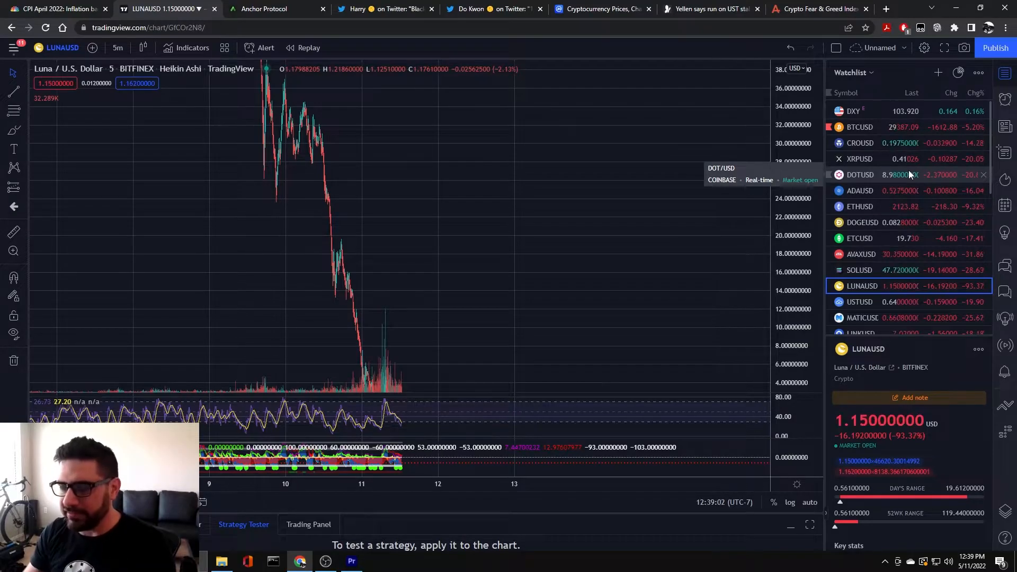
pyautogui.click(858, 302)
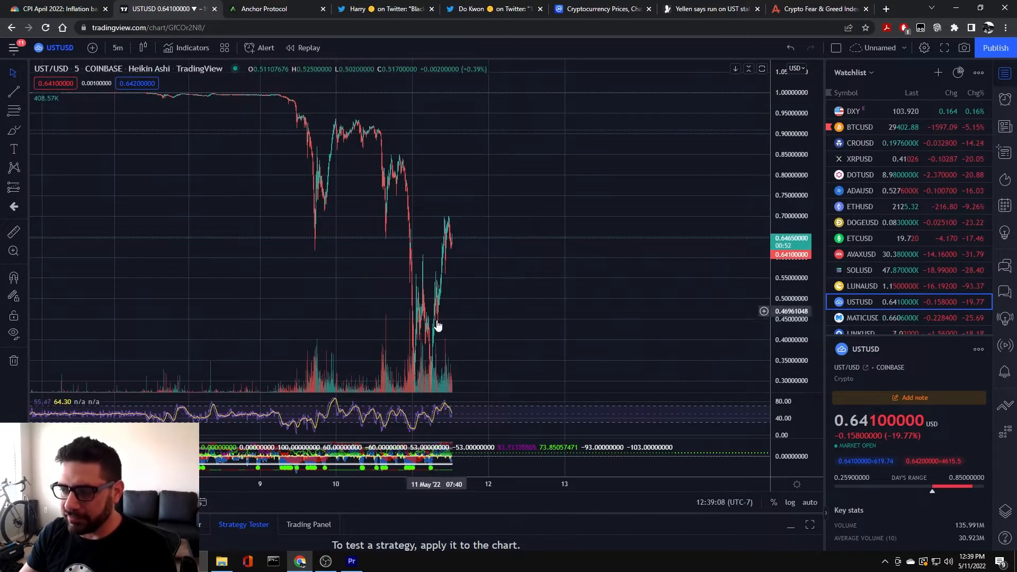
pyautogui.click(384, 8)
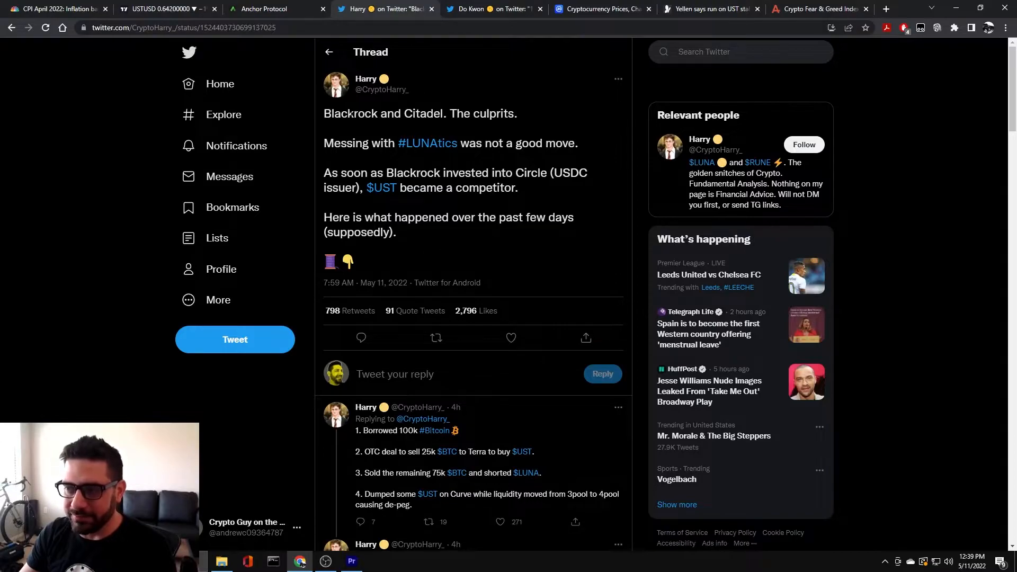
# Step: Highlight Harry's Blackrock and Citadel claim, view Do Kwon's thread, and return to the UST/USD chart near 0.640
pyautogui.moveTo(340, 113); pyautogui.dragTo(470, 113)
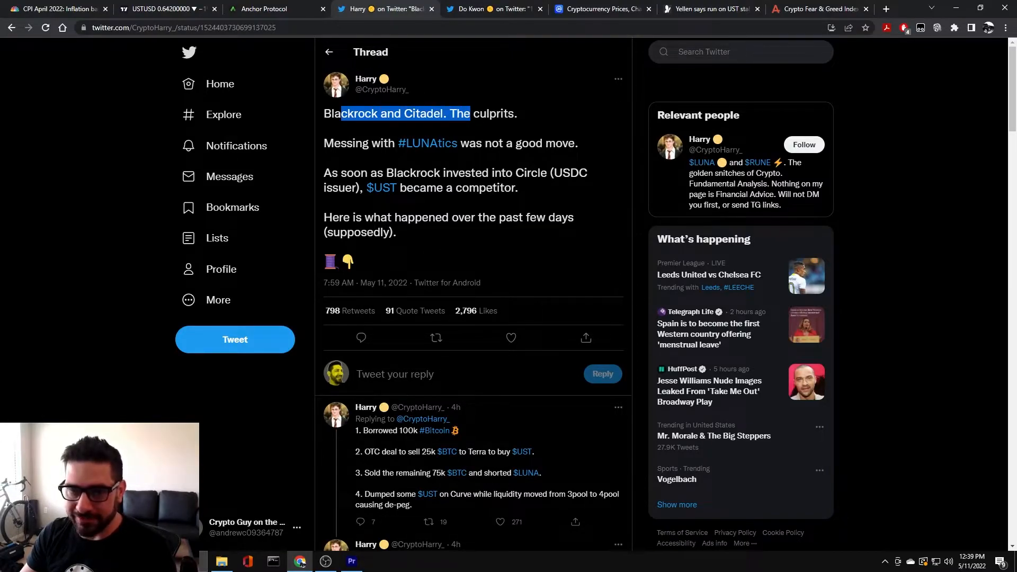
pyautogui.click(489, 9)
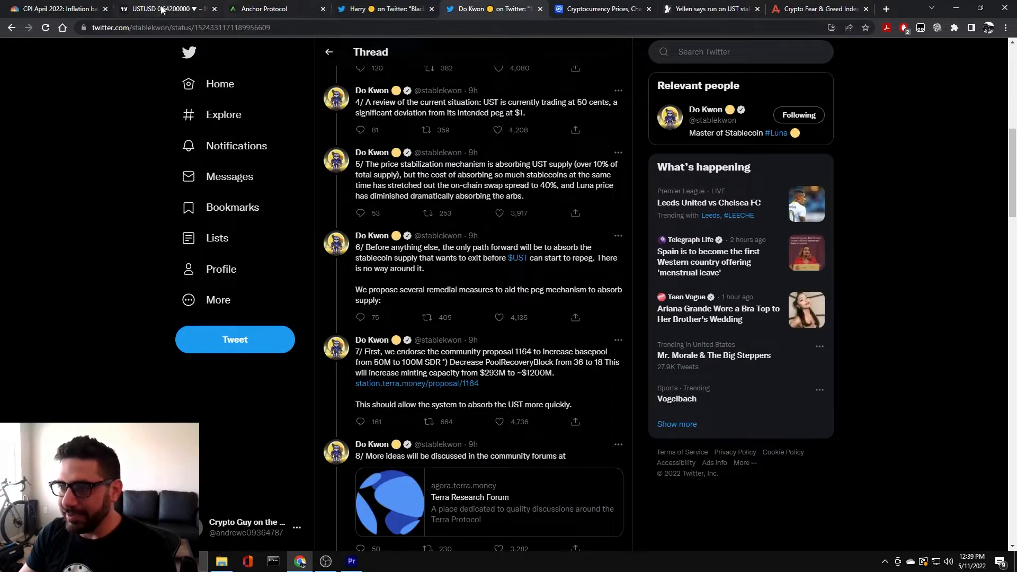
pyautogui.click(162, 9)
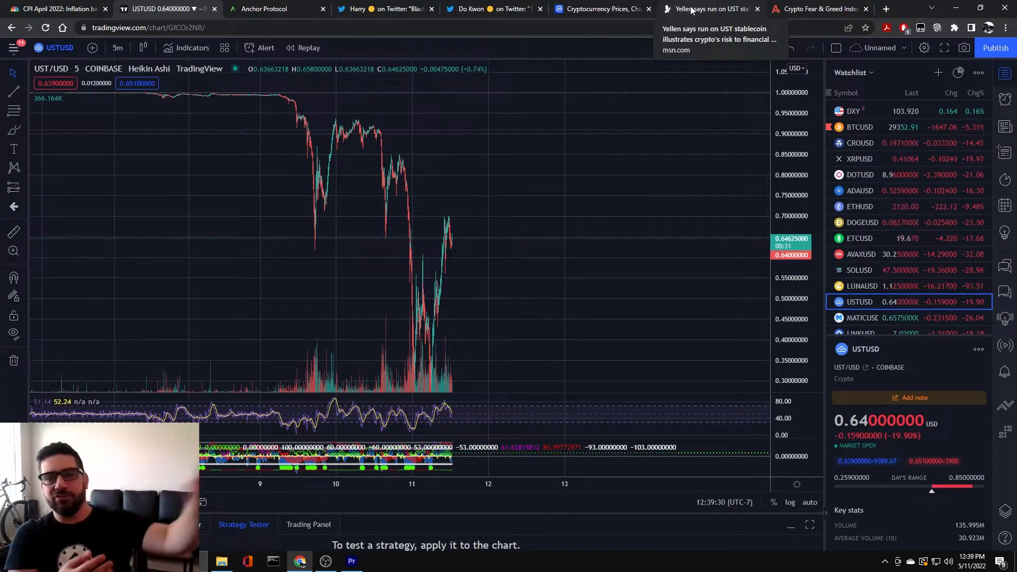
pyautogui.moveTo(600, 9)
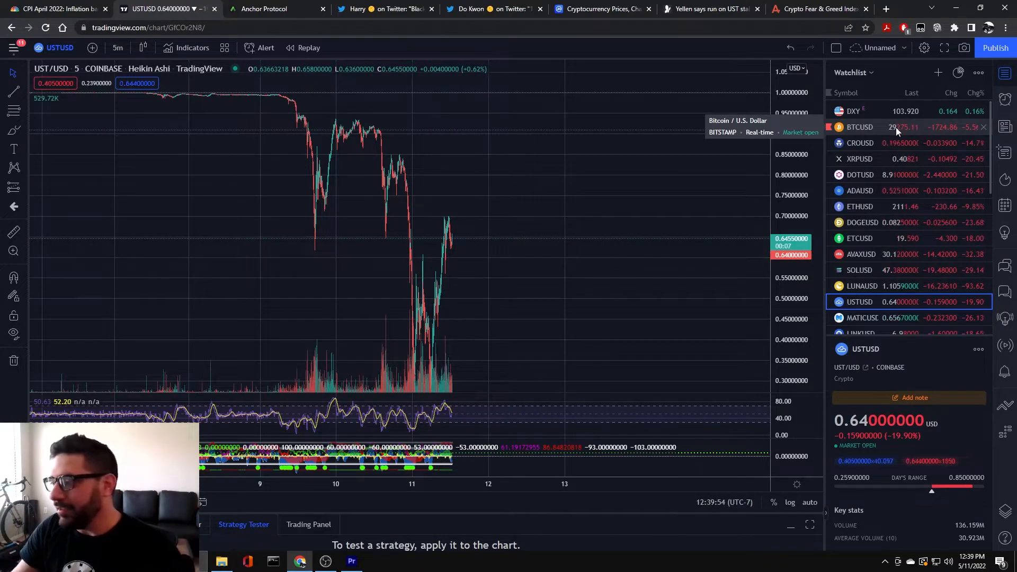
# Step: Compare the LUNA/USD, UST/USD and BTC/USD five-minute charts, end on UST/USD, then bring up the CNBC 8.3% inflation article
pyautogui.click(859, 286)
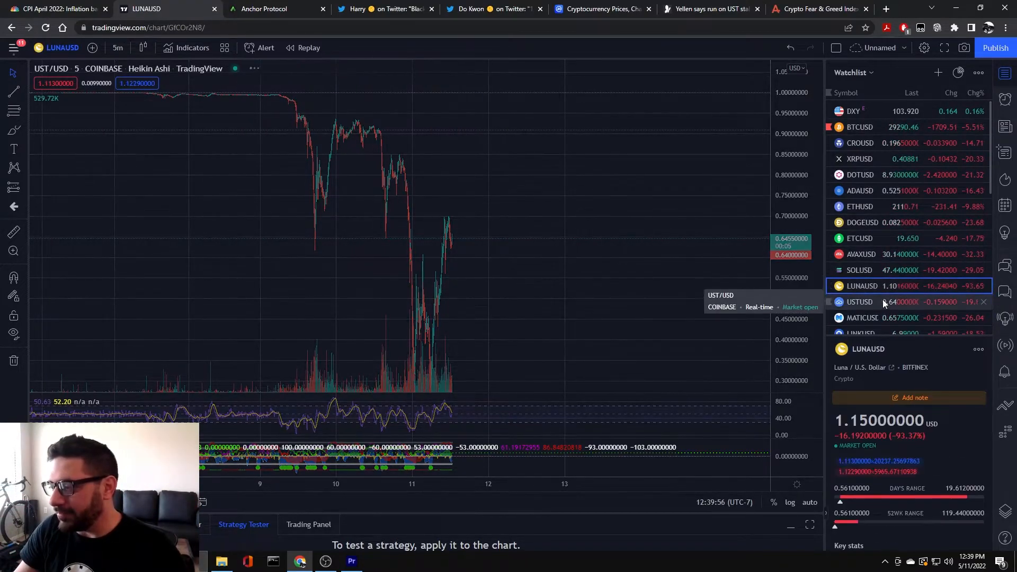
pyautogui.click(859, 286)
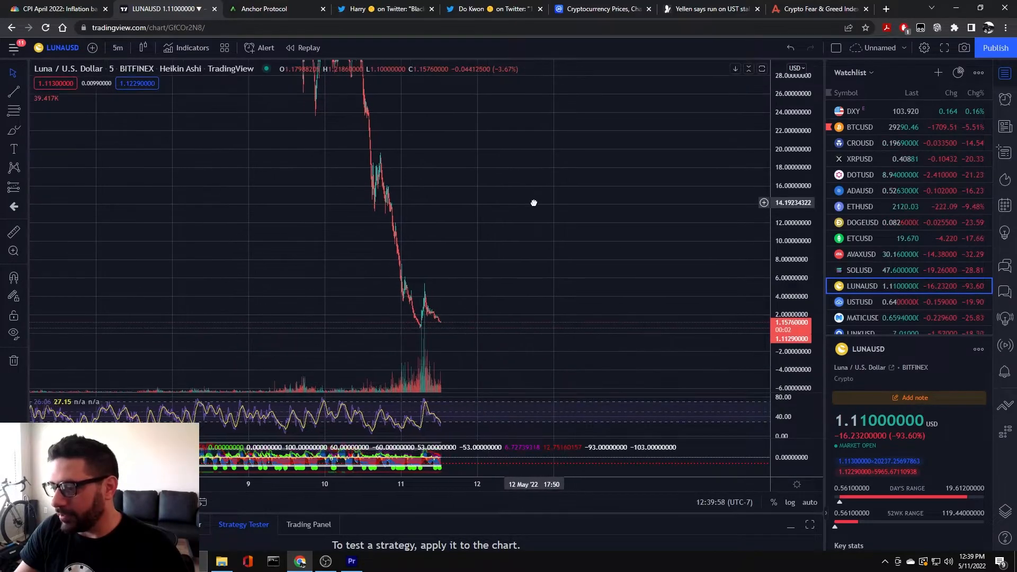
pyautogui.click(859, 301)
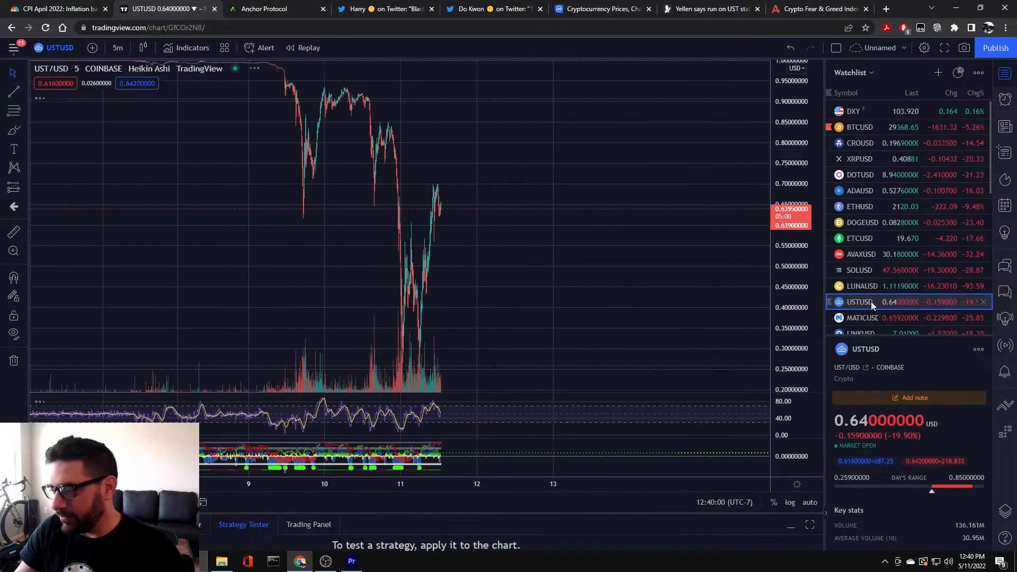
pyautogui.click(858, 128)
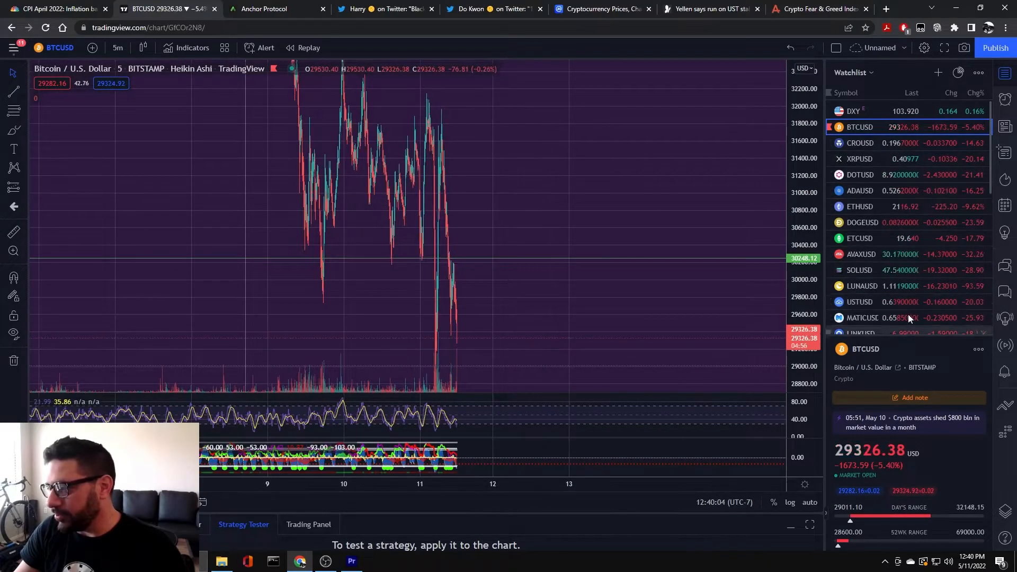
pyautogui.click(859, 302)
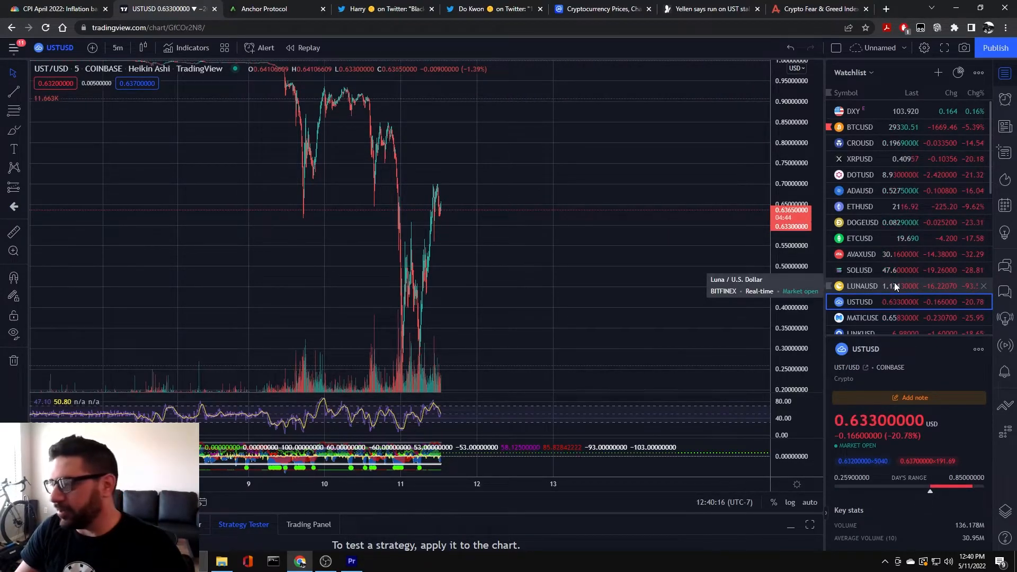
pyautogui.scroll(-3)
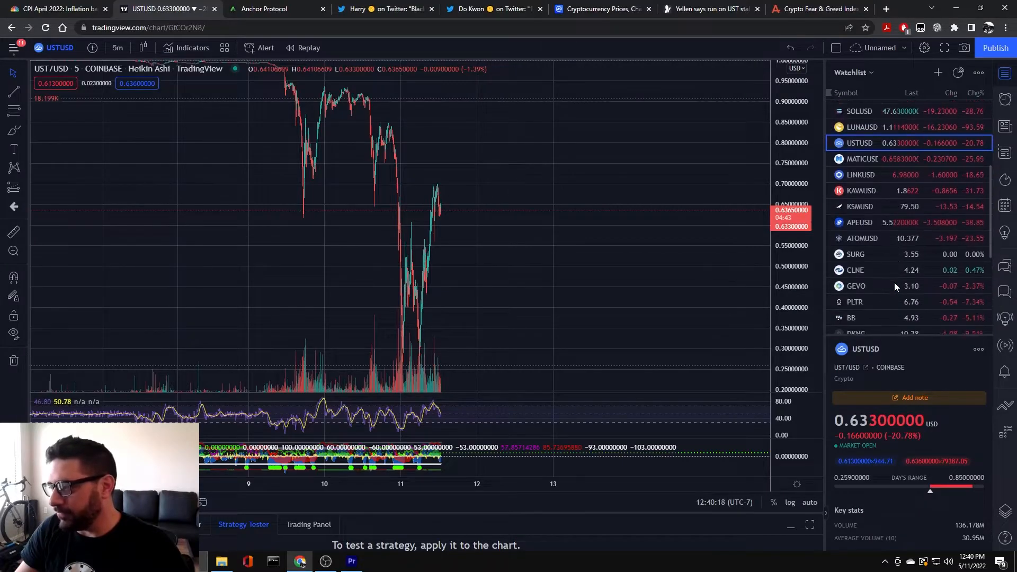
pyautogui.click(56, 9)
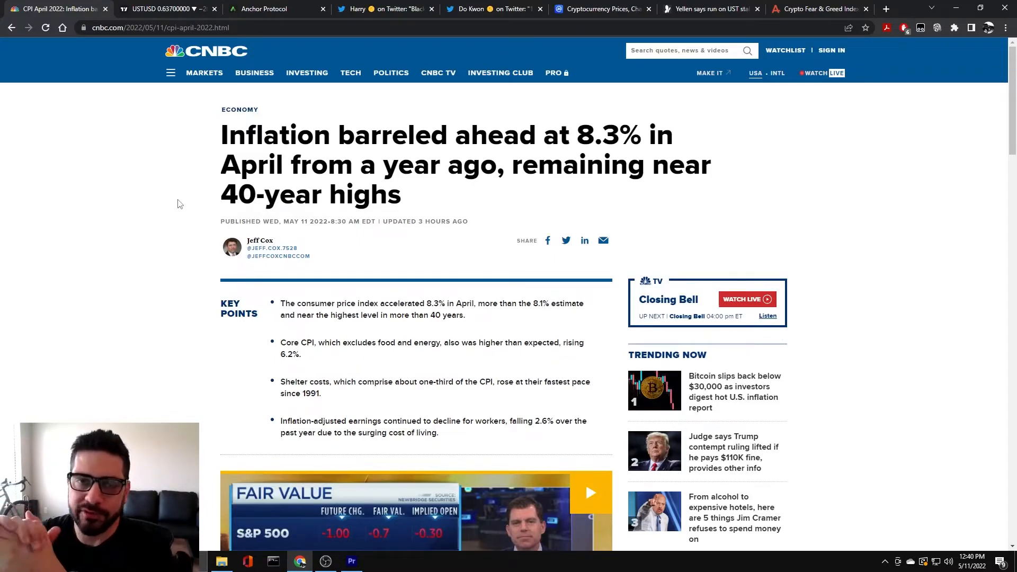
pyautogui.moveTo(161, 223)
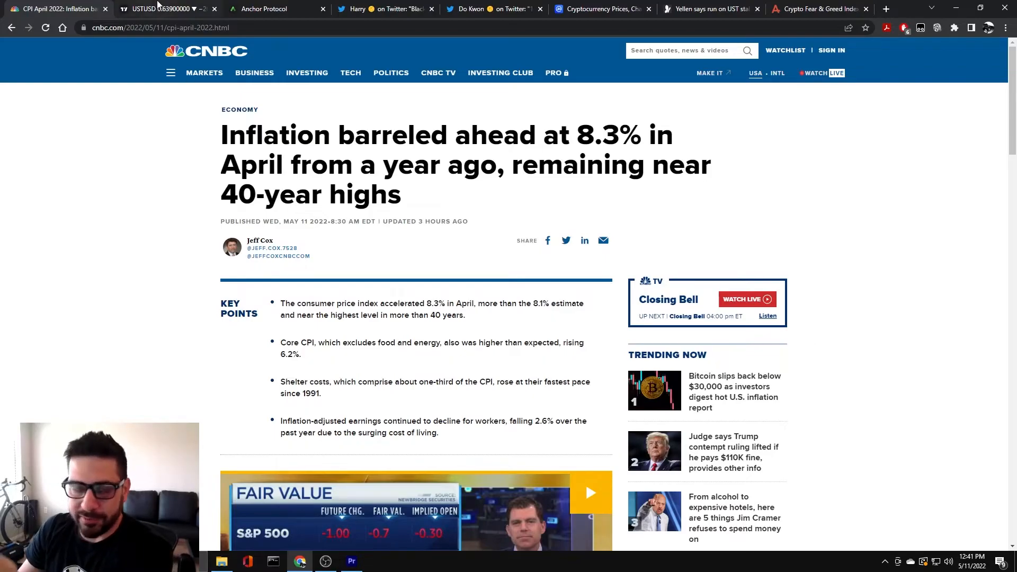
# Step: Load the DXY daily chart near 103.92 in TradingView, dismissing the 'Interval is not applicable' notice
pyautogui.click(162, 8)
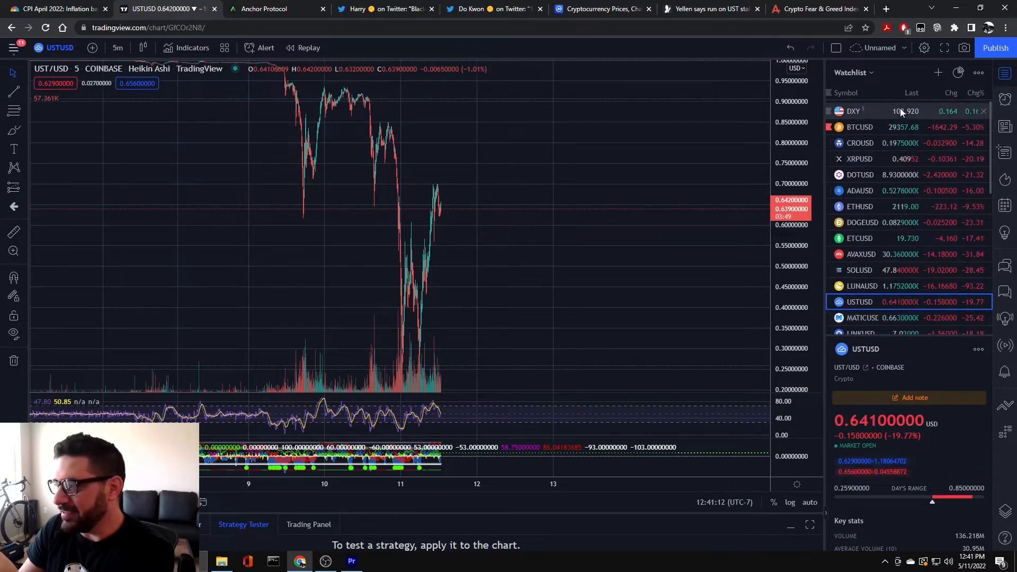
pyautogui.click(853, 111)
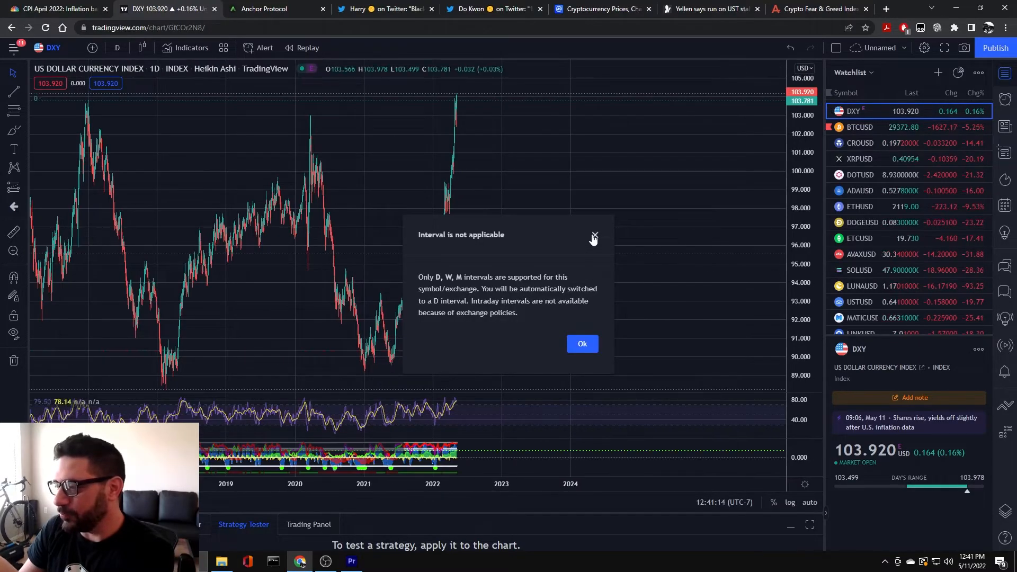
pyautogui.click(592, 234)
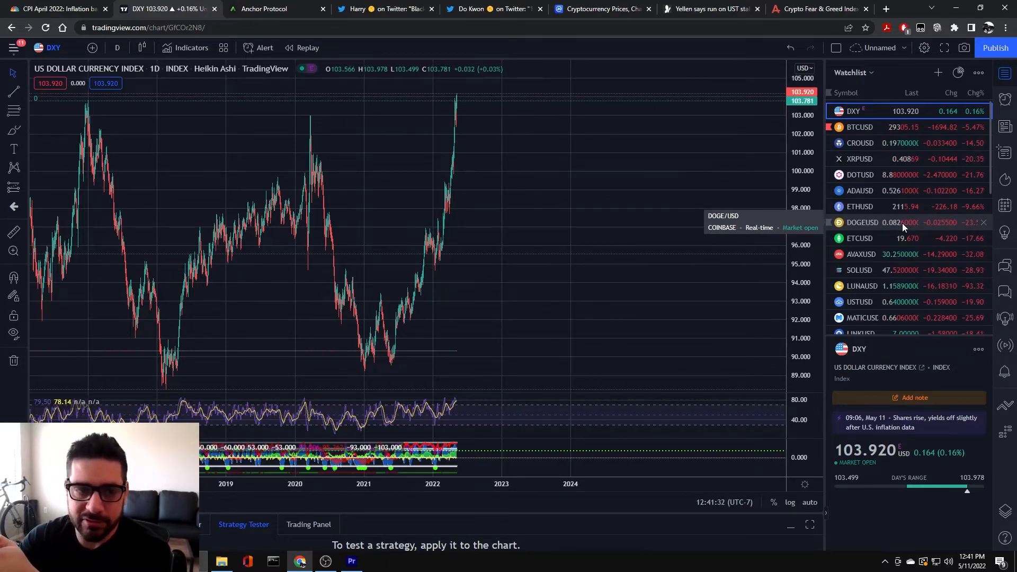
# Step: Switch the daily chart to BTCUSD, then to LUNAUSD near 1.137 USD, down about 93.4%
pyautogui.click(858, 126)
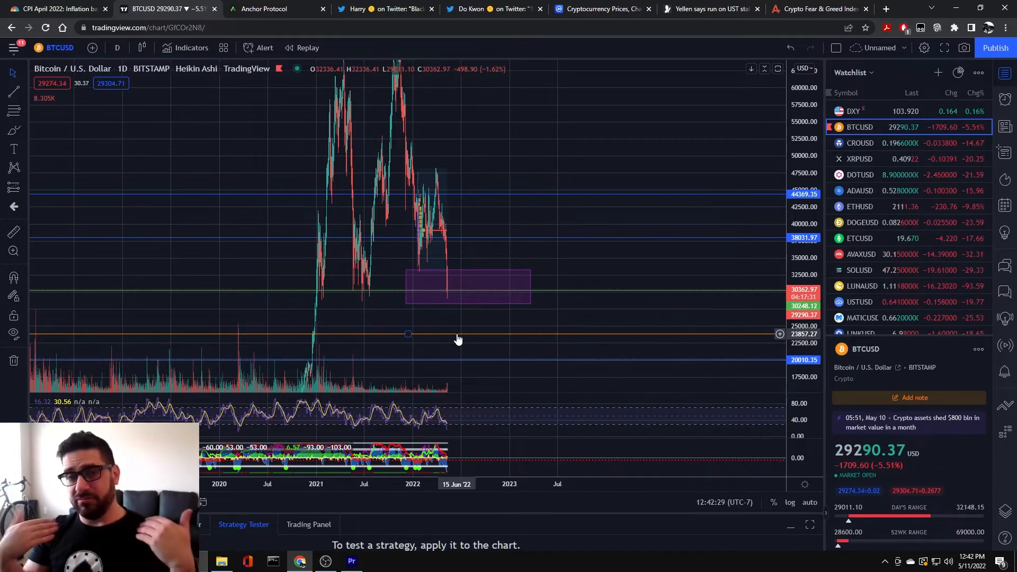
pyautogui.click(861, 285)
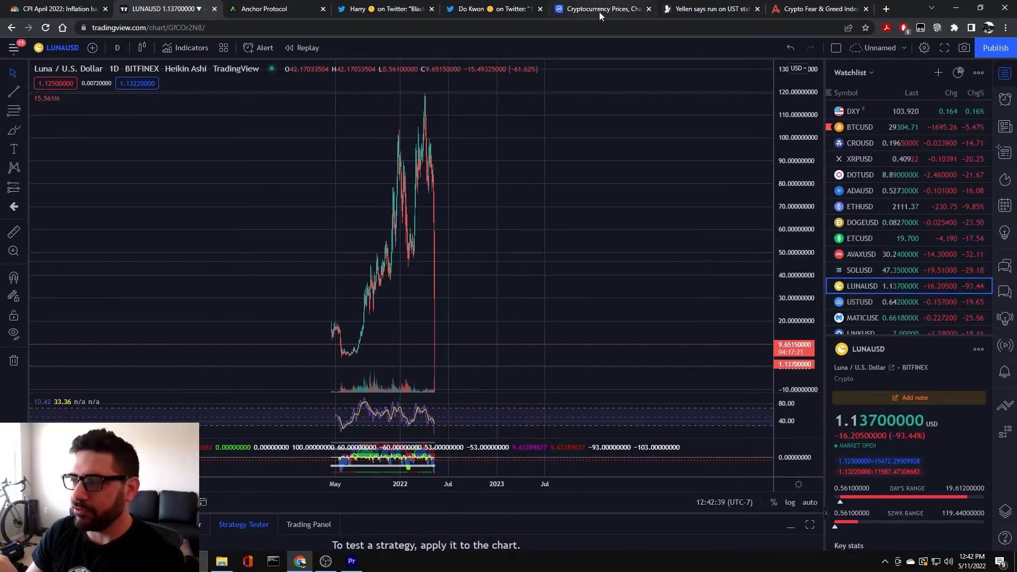
# Step: Bring up Do Kwon's 'Dear Terra Community' Twitter thread about the last 72 hours
pyautogui.click(470, 9)
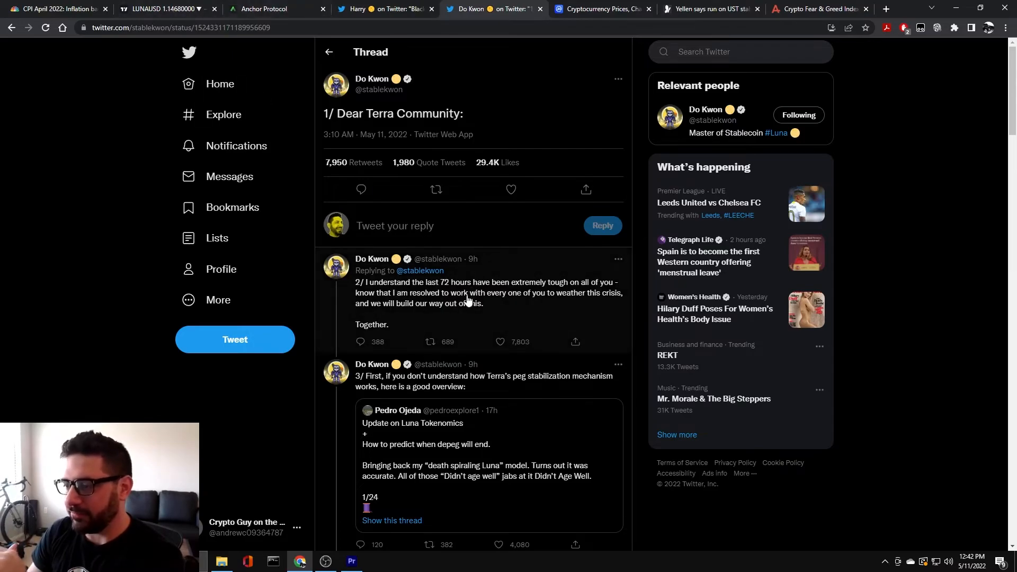
# Step: Scroll through Do Kwon's thread to his closing 'here to stay' post, then return to the LUNAUSD daily chart
pyautogui.click(500, 341)
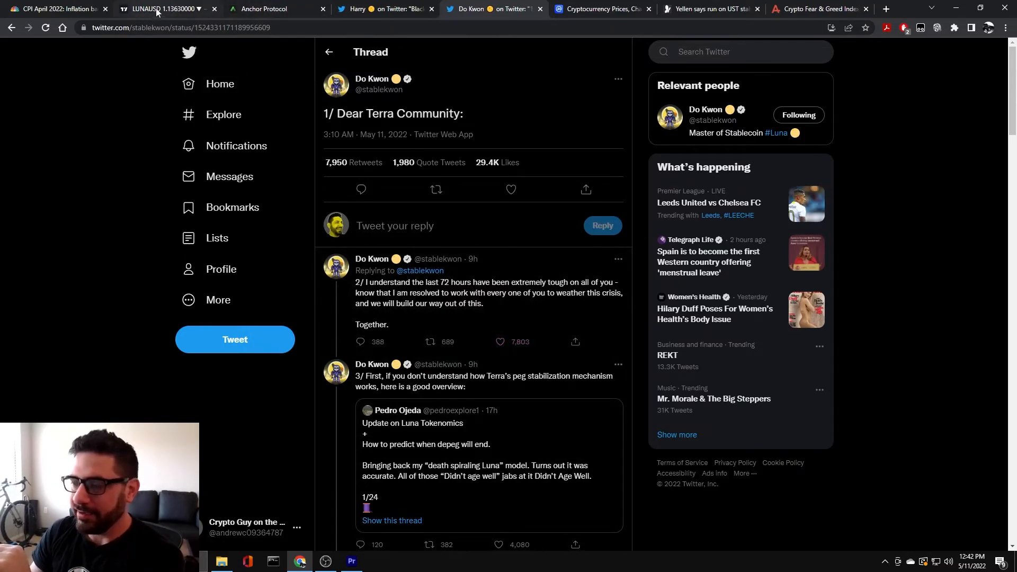
pyautogui.moveTo(162, 8)
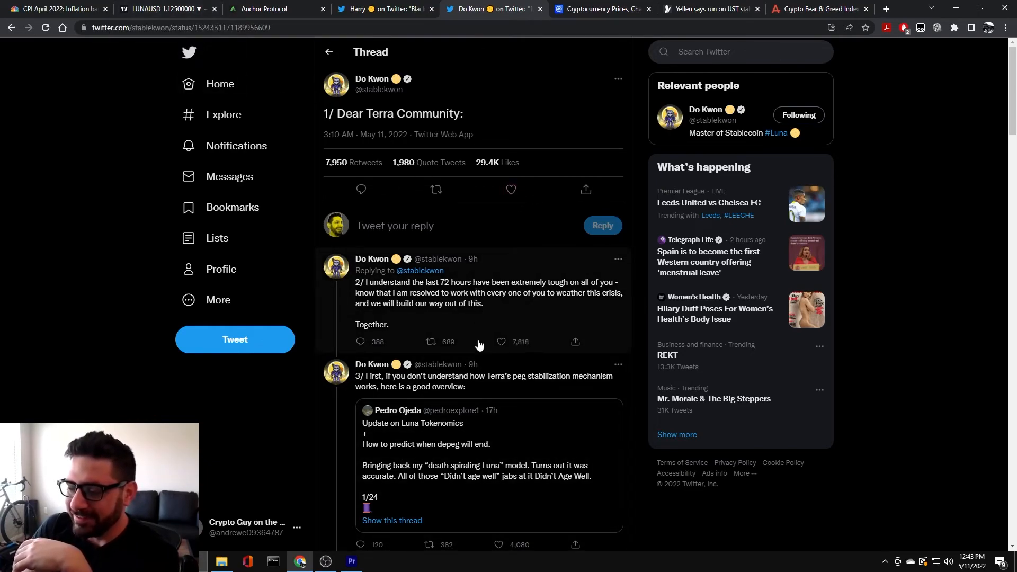
pyautogui.scroll(-3)
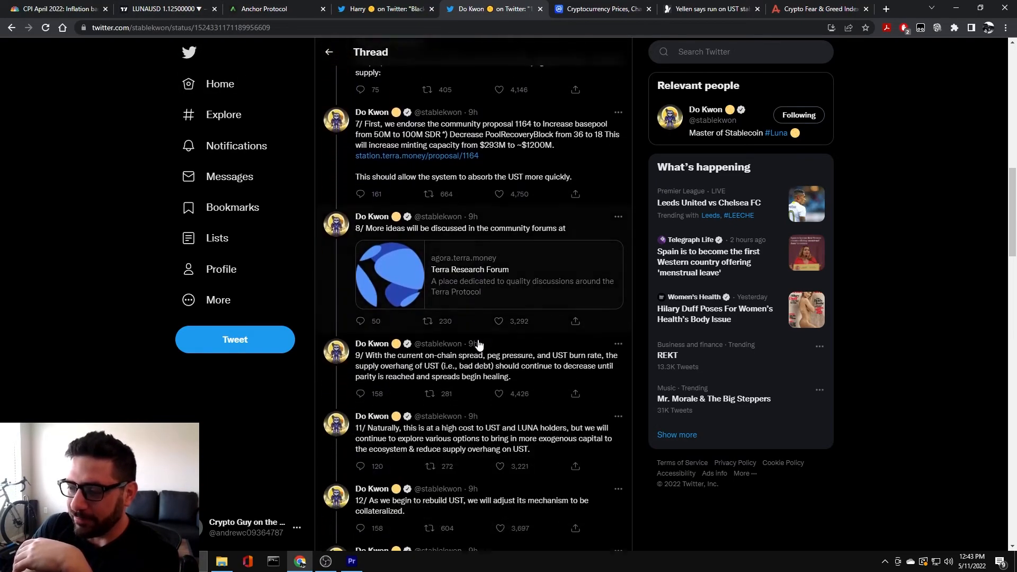
pyautogui.scroll(-3)
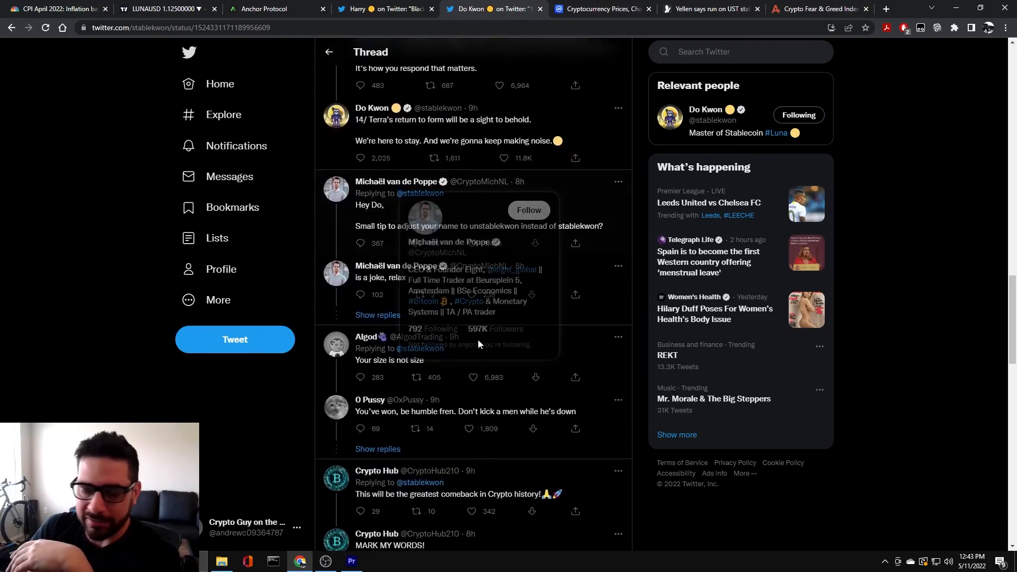
pyautogui.click(162, 9)
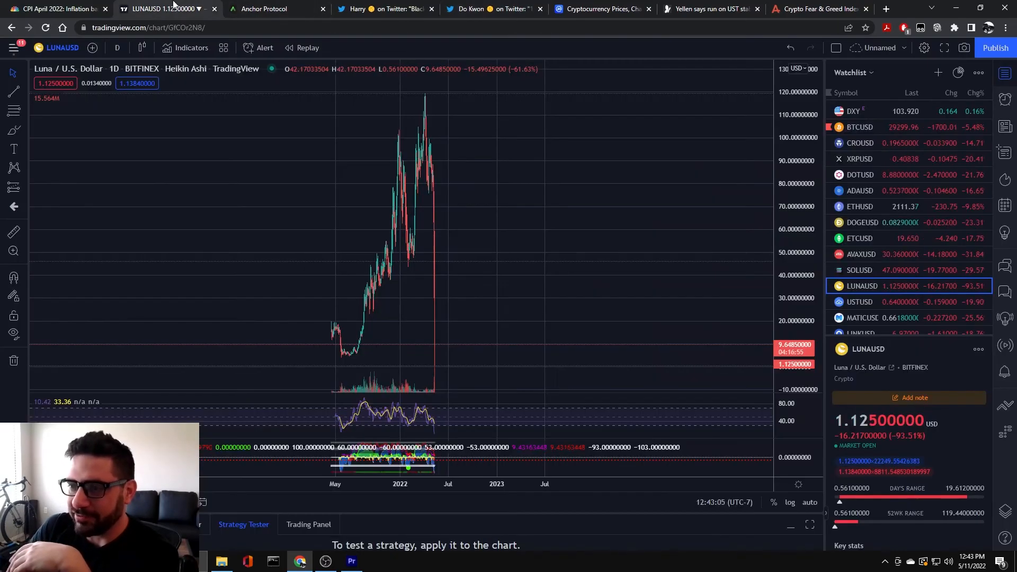